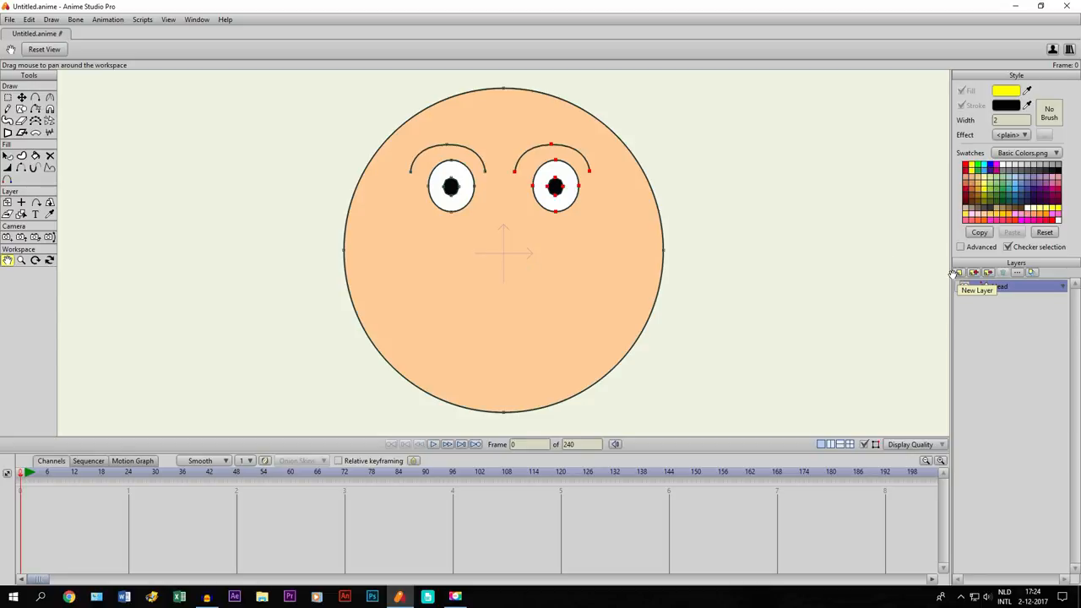
# Step: Create a new Switch layer above Head and name it Mouth
pyautogui.click(959, 271)
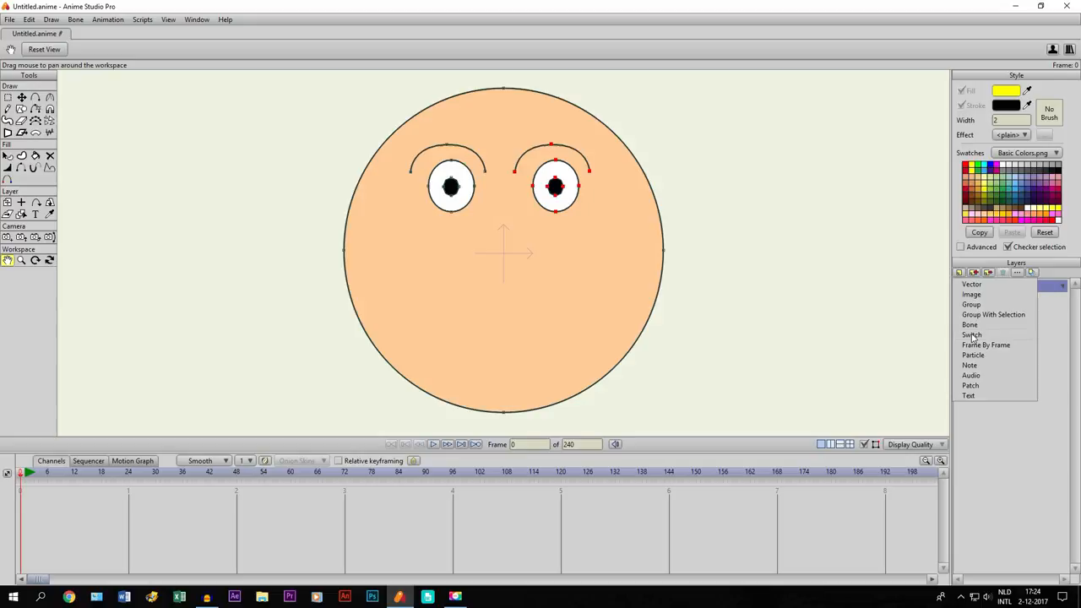
pyautogui.click(969, 325)
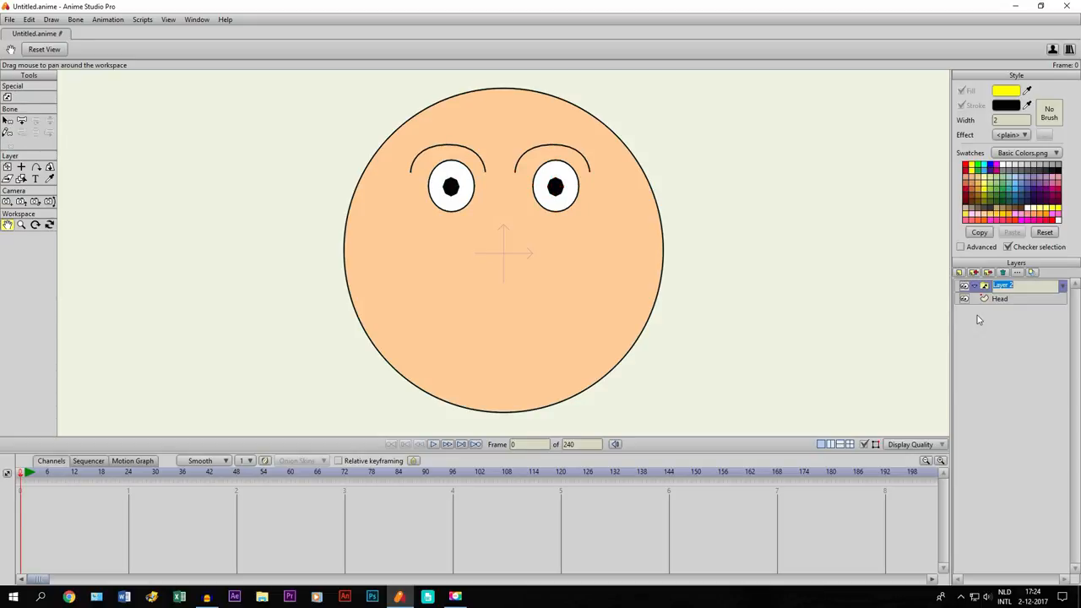
pyautogui.write('Mouth')
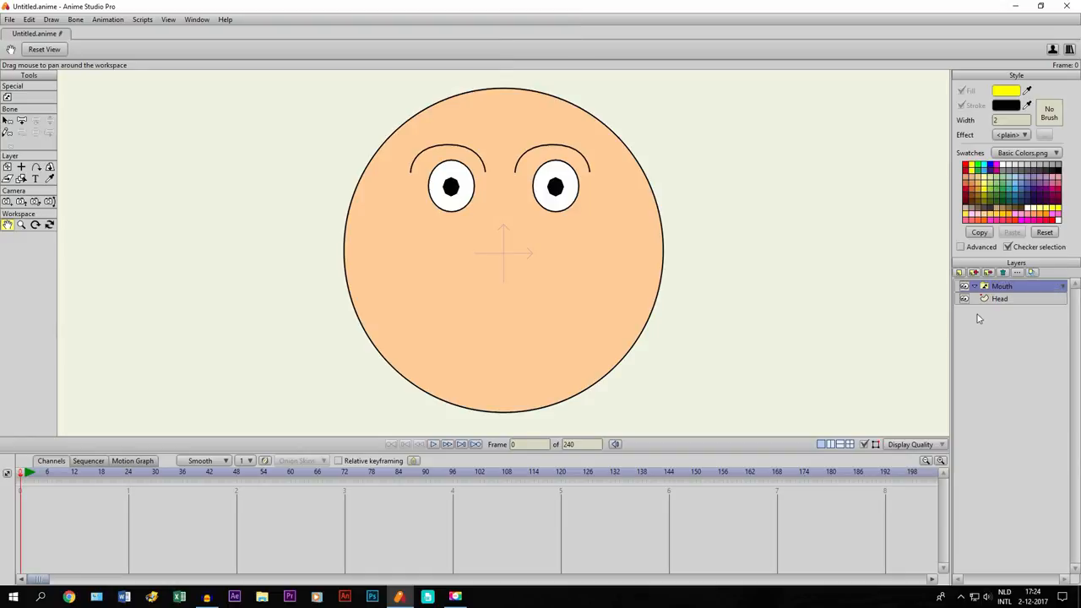
pyautogui.moveTo(774, 218)
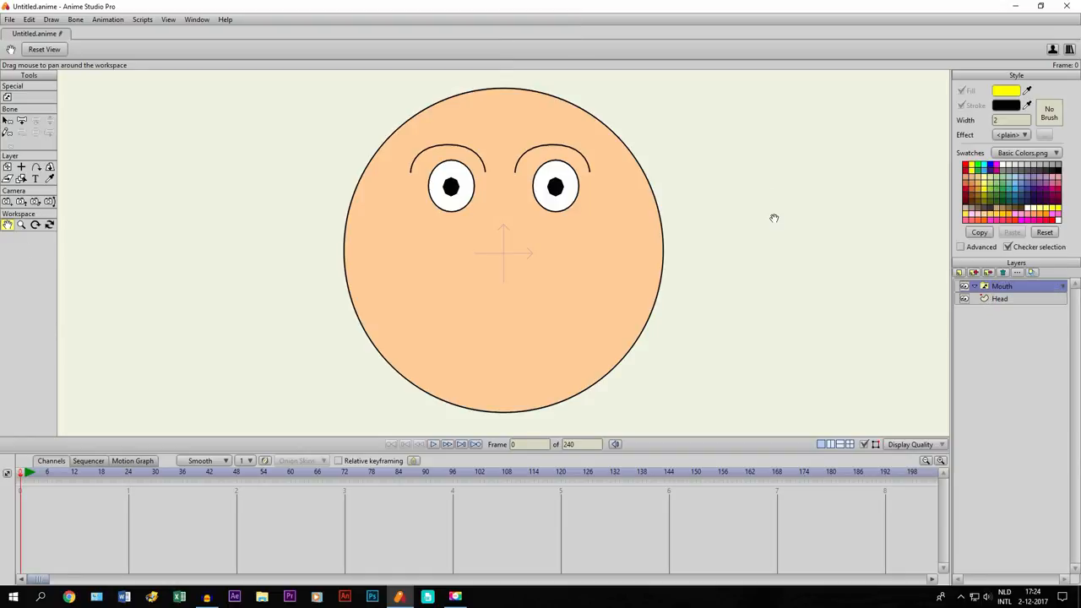
# Step: Add a vector layer O inside Mouth and draw a small red-filled oval mouth below the nose
pyautogui.click(958, 272)
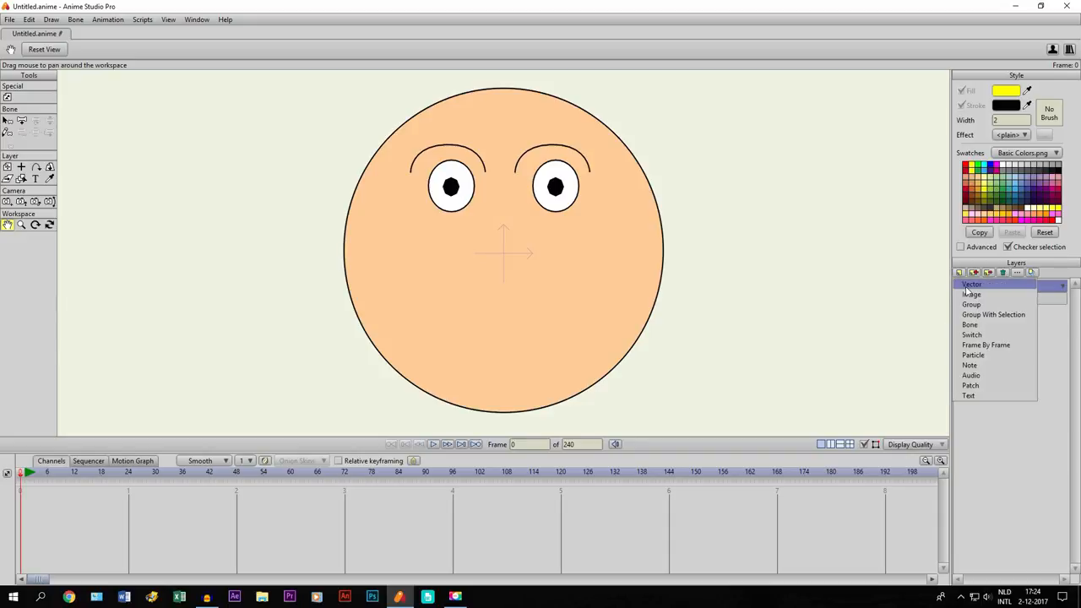
pyautogui.click(971, 283)
pyautogui.write('O')
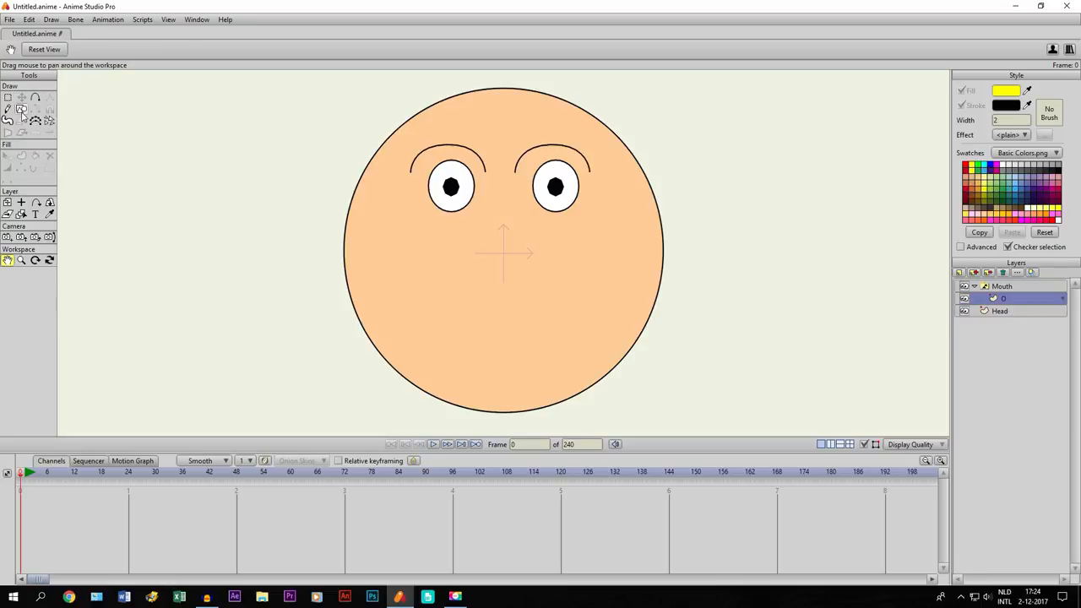
pyautogui.click(21, 108)
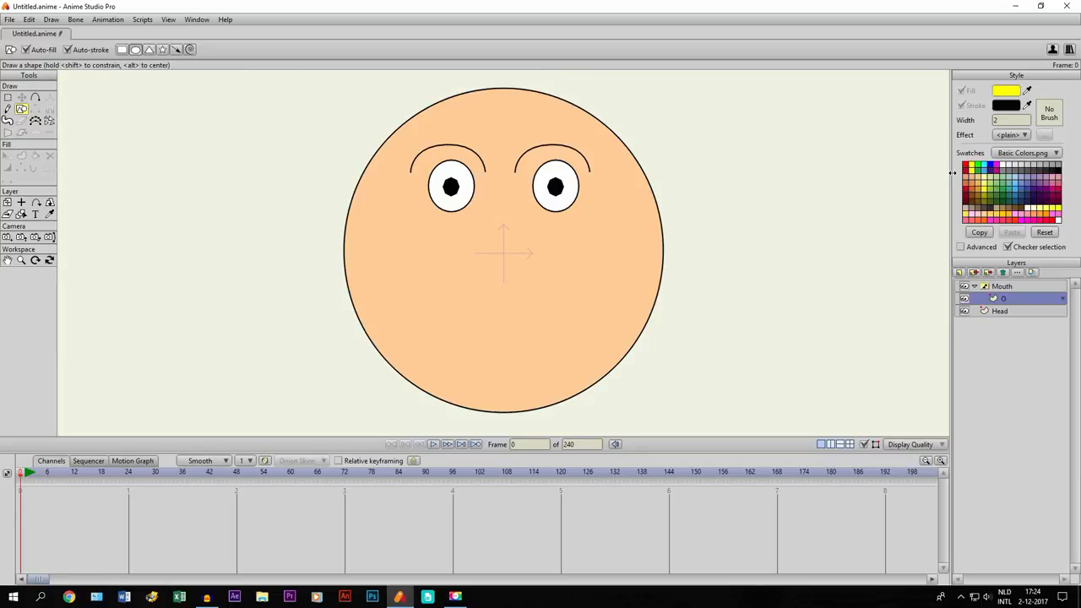
pyautogui.click(968, 173)
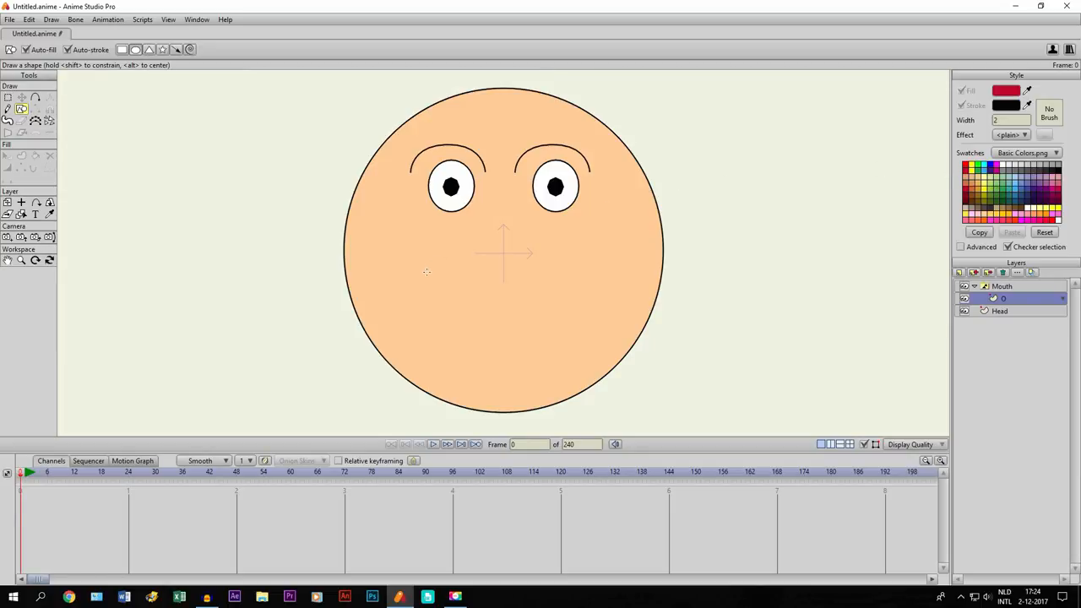
pyautogui.moveTo(497, 303)
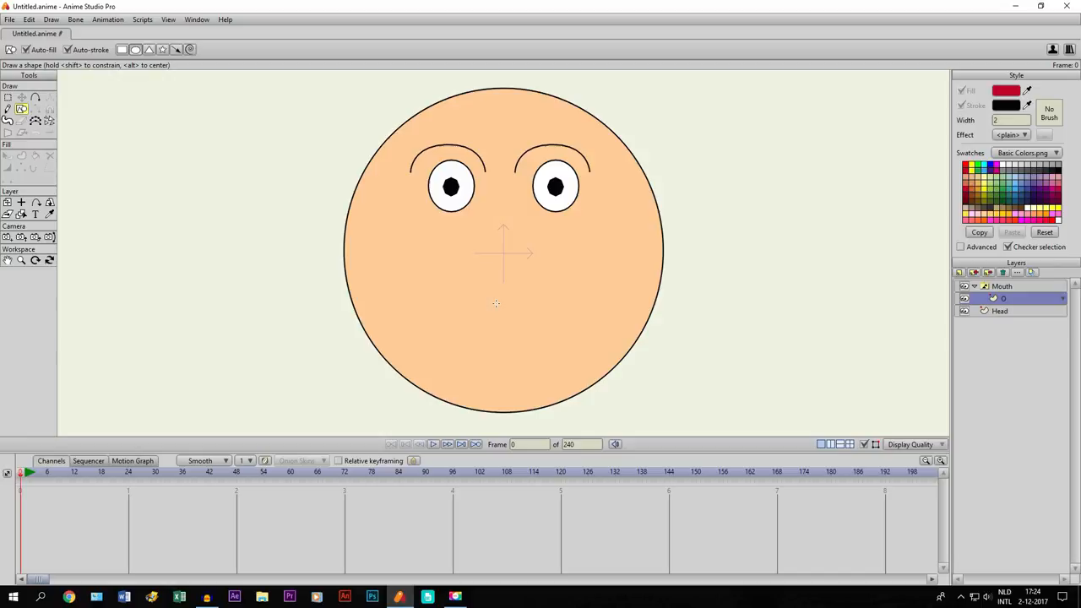
pyautogui.moveTo(498, 308); pyautogui.dragTo(532, 342)
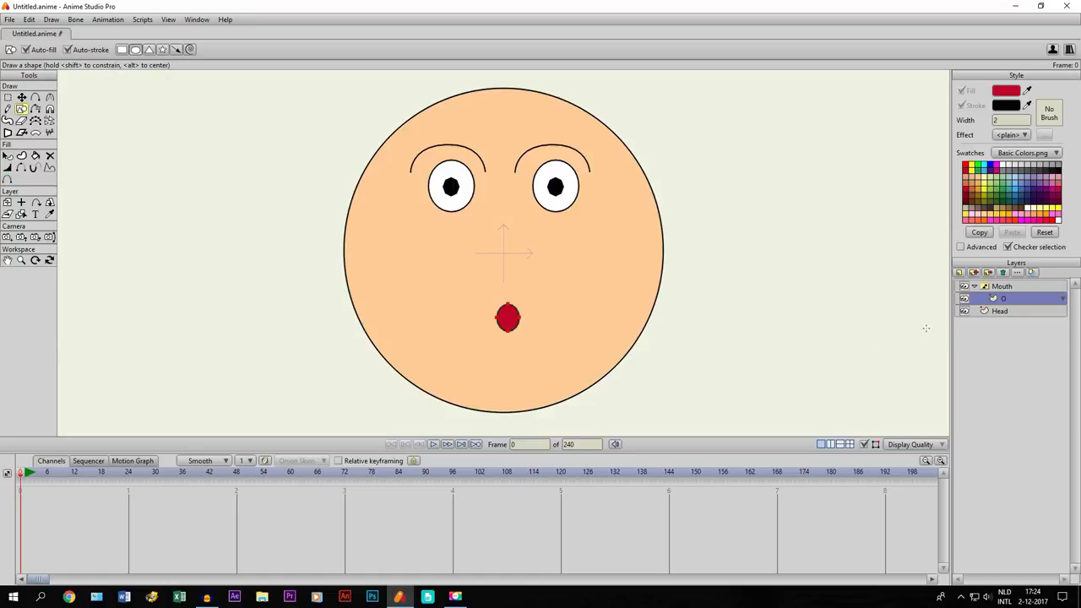
pyautogui.moveTo(896, 326)
pyautogui.write('E')
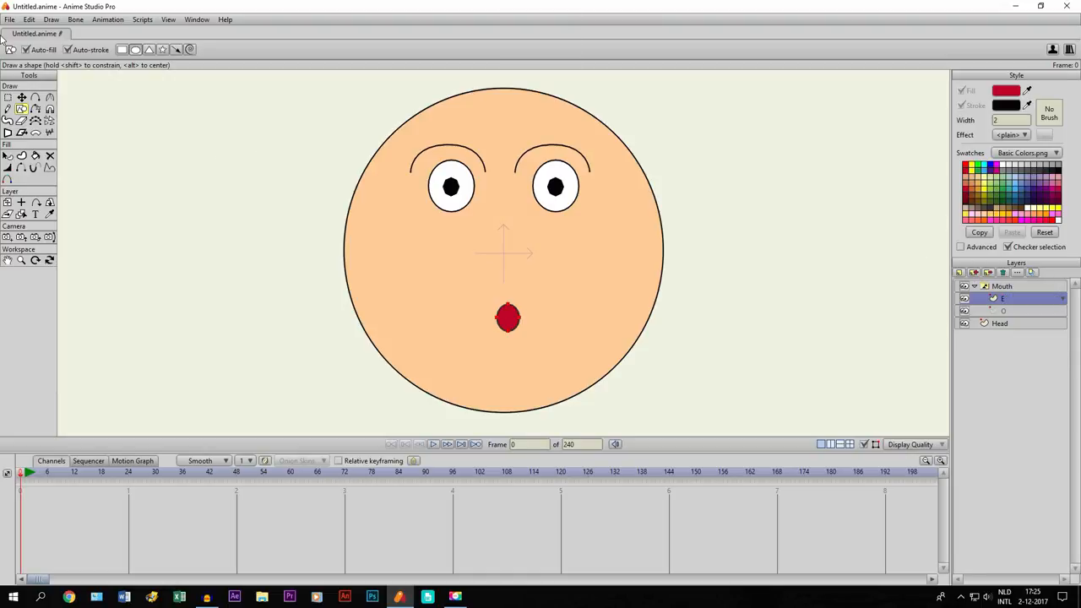
pyautogui.moveTo(22, 98)
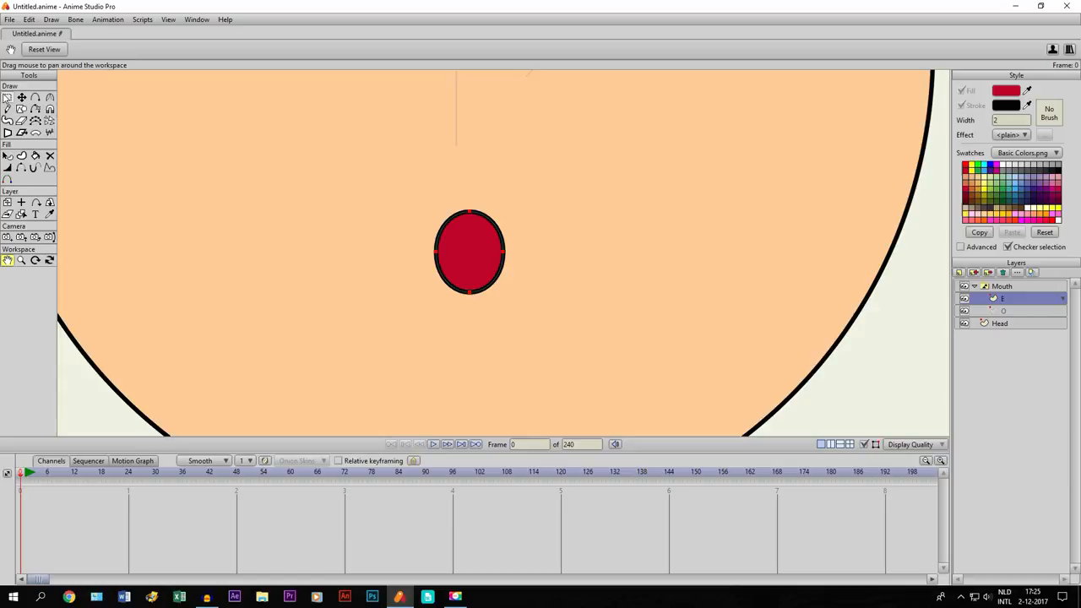
# Step: Widen the copied oval on layer E with Transform Points and flatten it with the Curvature tool
pyautogui.click(21, 98)
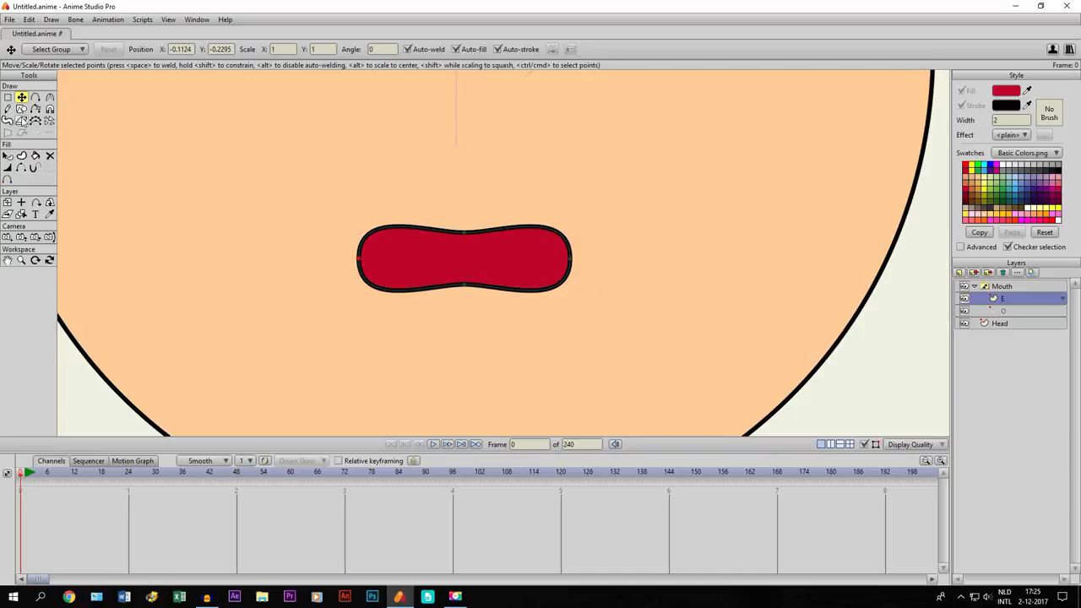
pyautogui.click(50, 97)
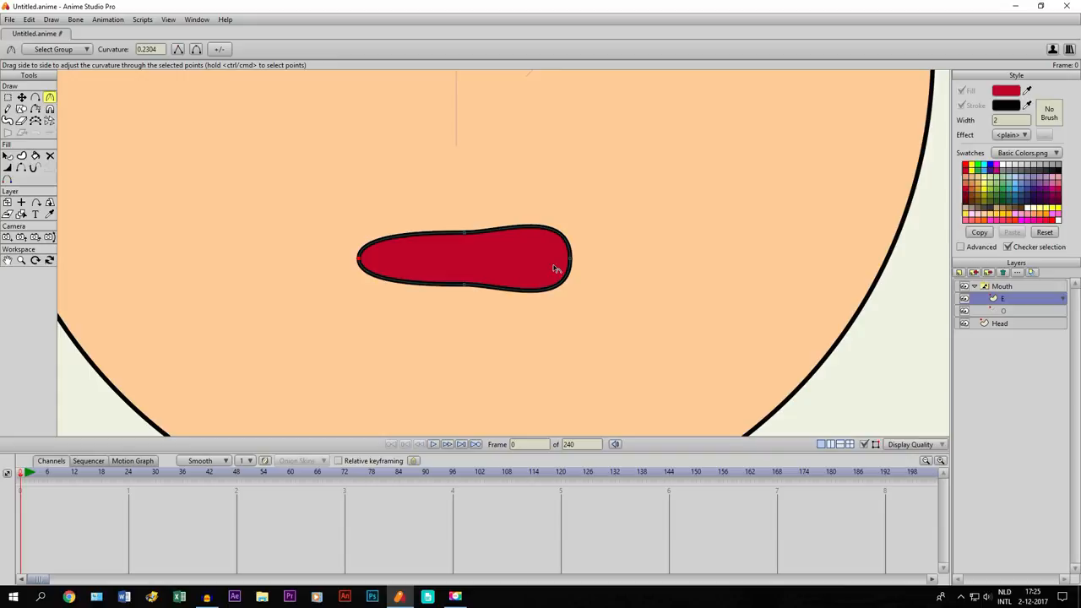
pyautogui.moveTo(553, 268); pyautogui.dragTo(409, 279)
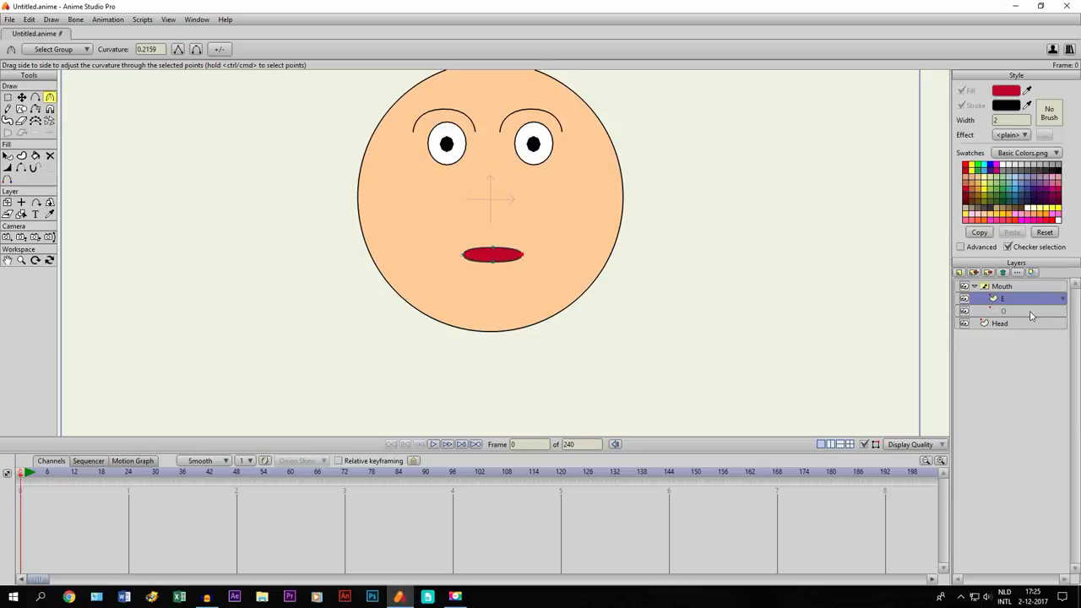
# Step: Collapse and select the Mouth switch layer, leaving E as its shown mouth
pyautogui.click(1002, 285)
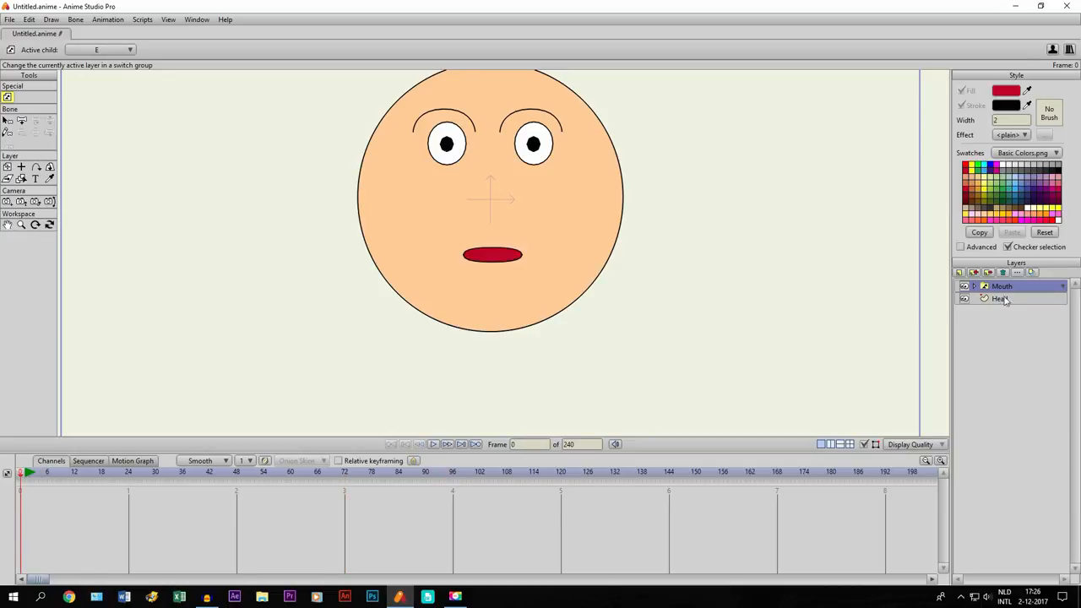
# Step: Enable interpolation between sub-layers in the Mouth layer's Switch settings and confirm
pyautogui.doubleClick(1002, 286)
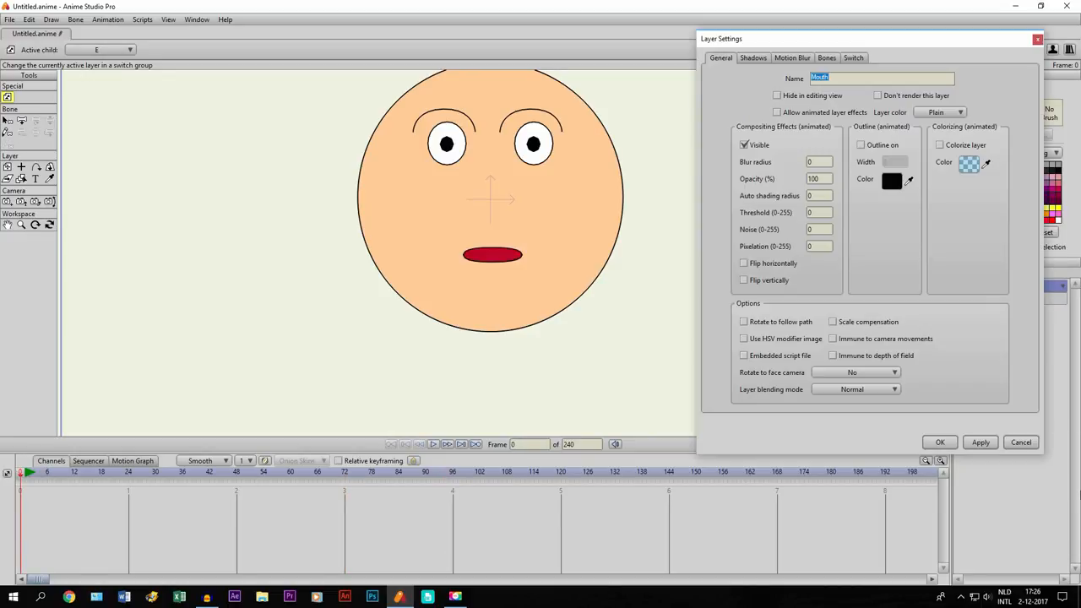
pyautogui.click(853, 57)
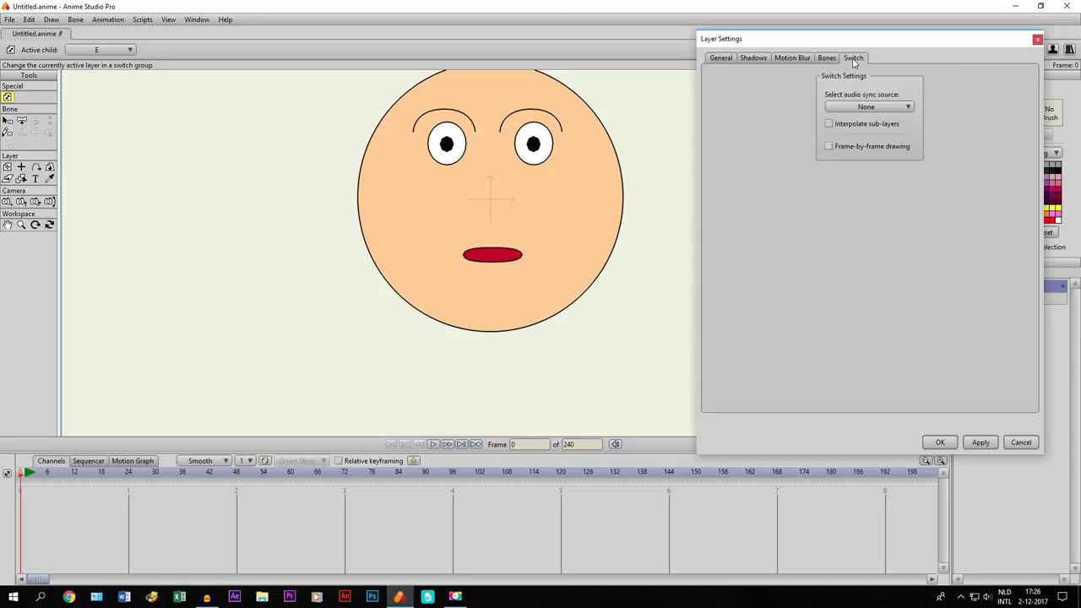
pyautogui.moveTo(832, 127)
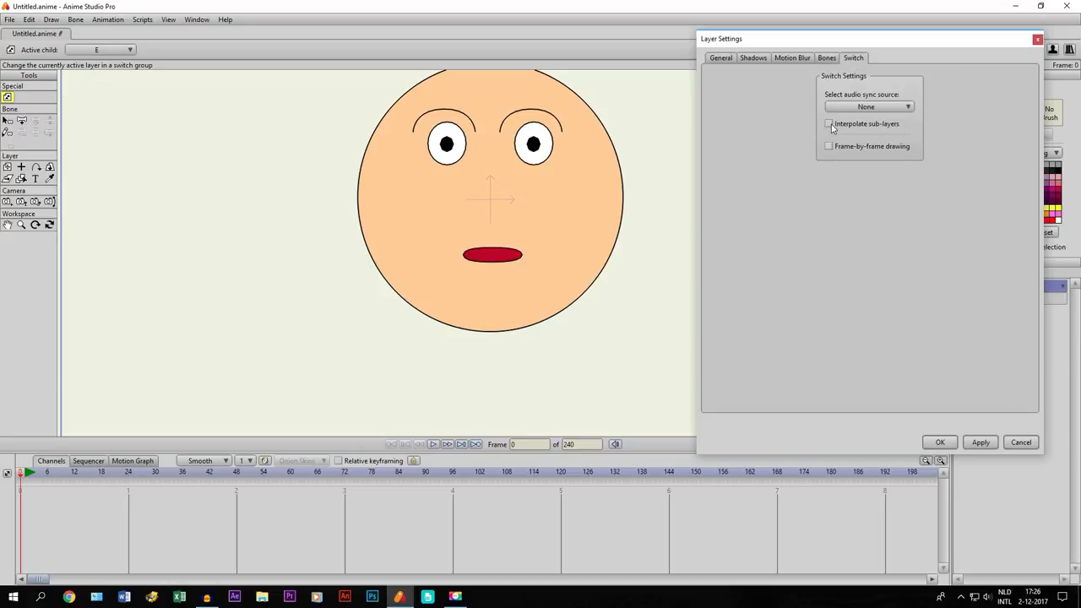
pyautogui.click(829, 124)
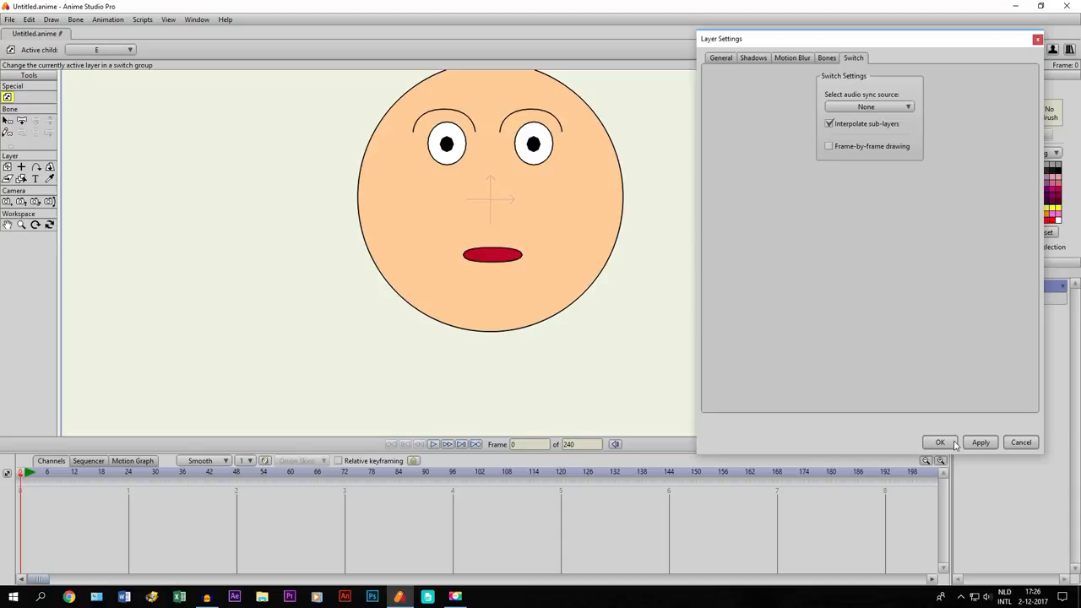
pyautogui.click(940, 442)
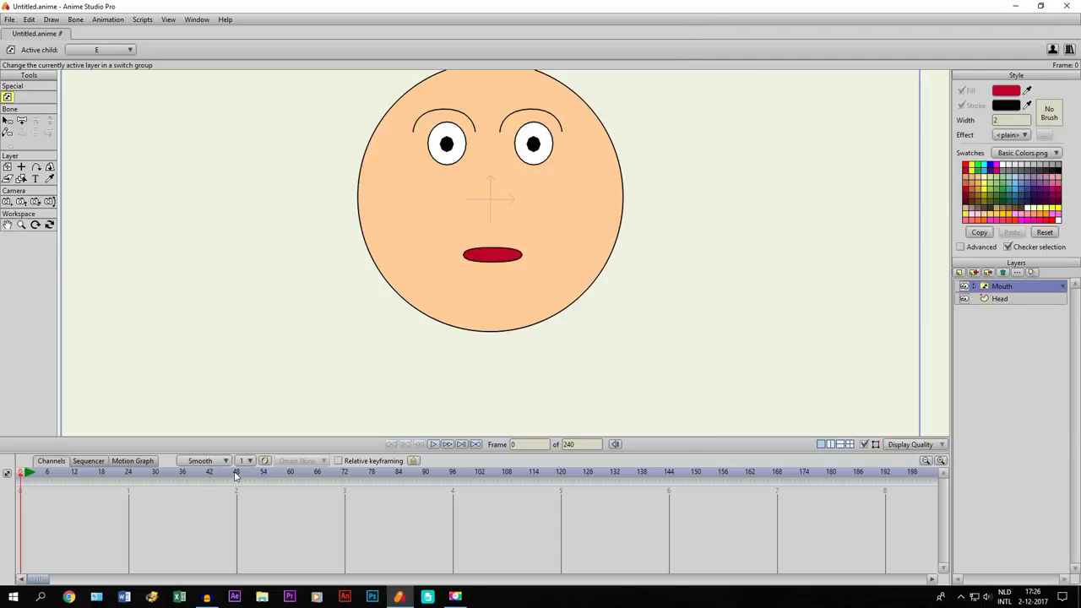
# Step: Key the Mouth switch to the E mouth at frame 48 and the O mouth at frame 54
pyautogui.click(237, 471)
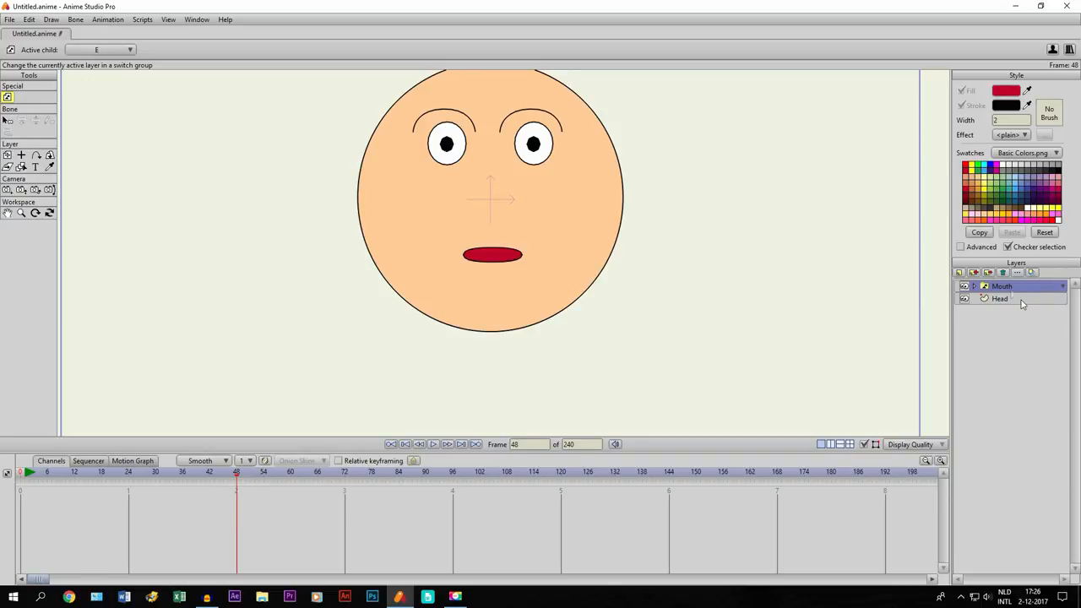
pyautogui.click(1062, 285)
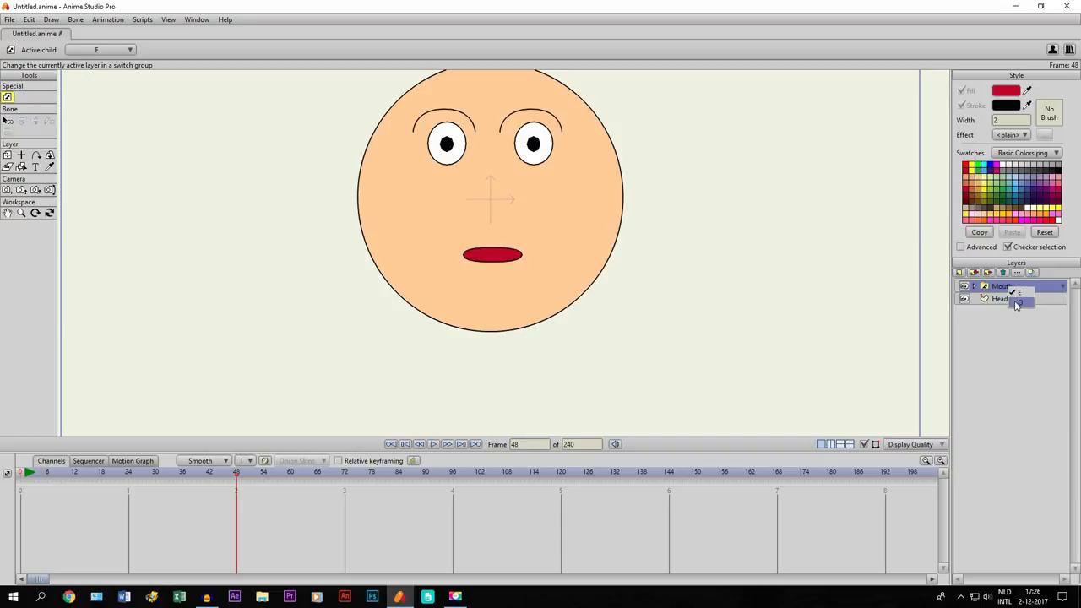
pyautogui.click(1019, 292)
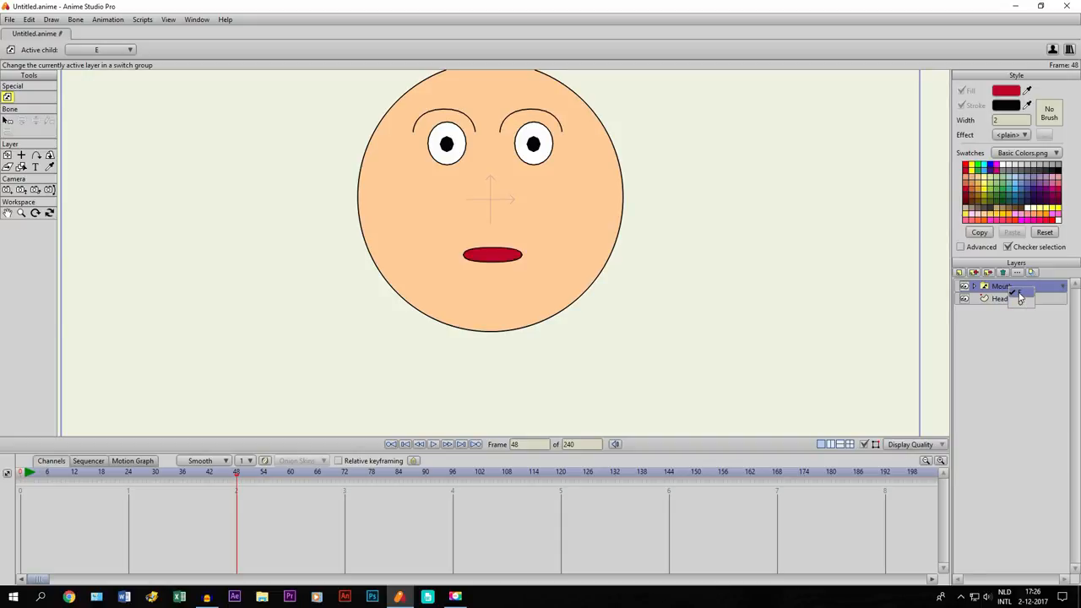
pyautogui.click(1000, 286)
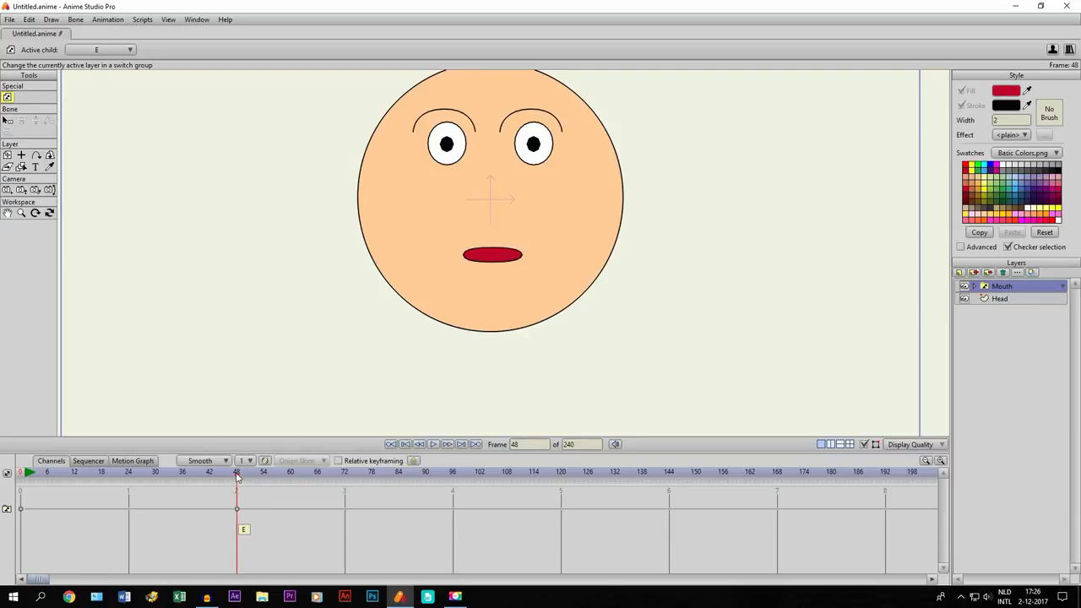
pyautogui.click(264, 471)
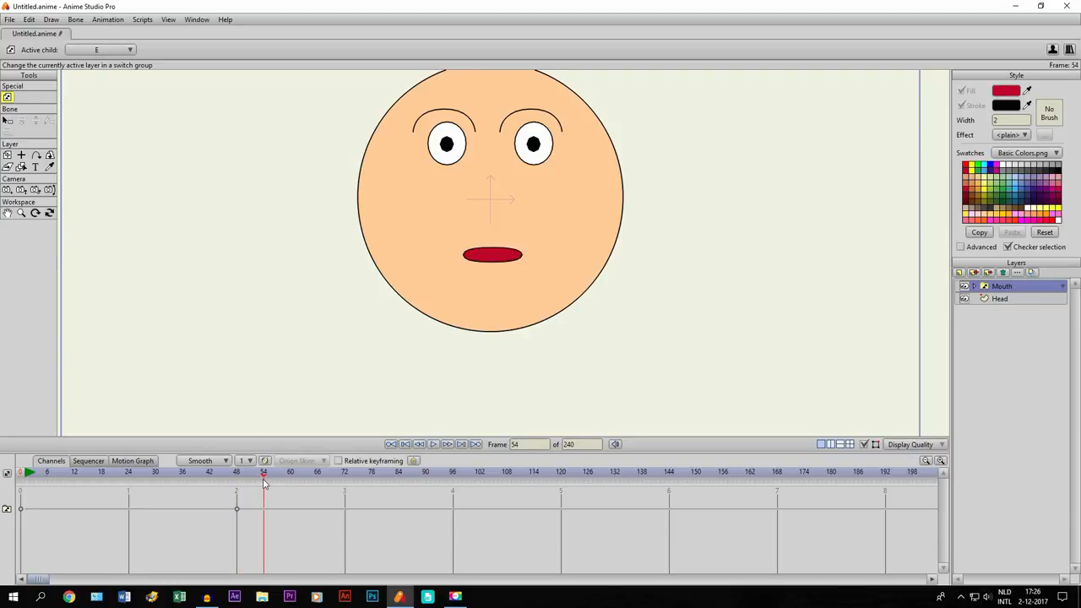
pyautogui.moveTo(253, 493)
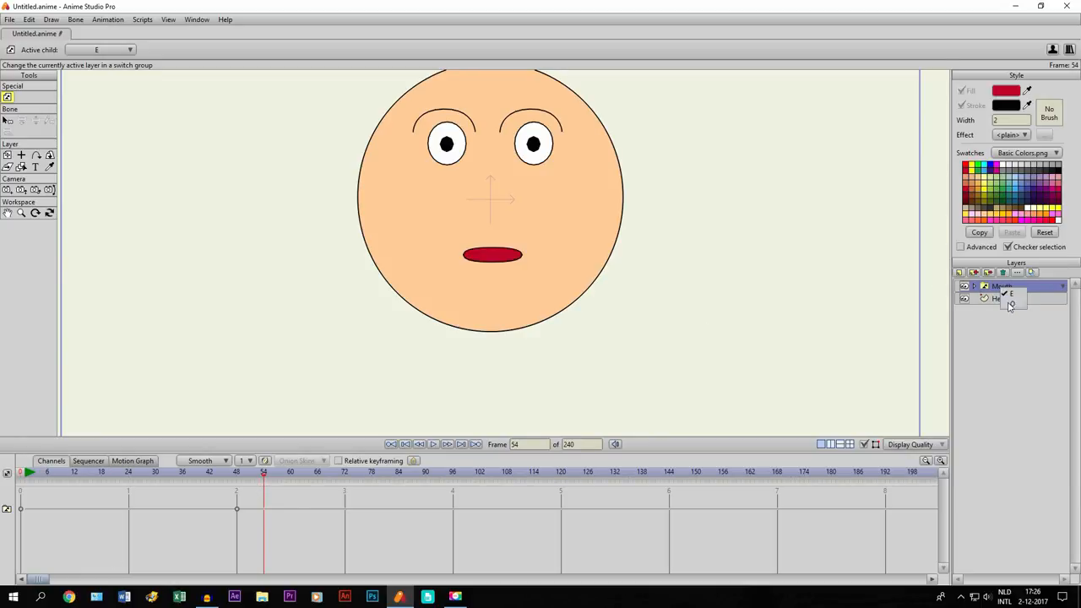
pyautogui.click(192, 471)
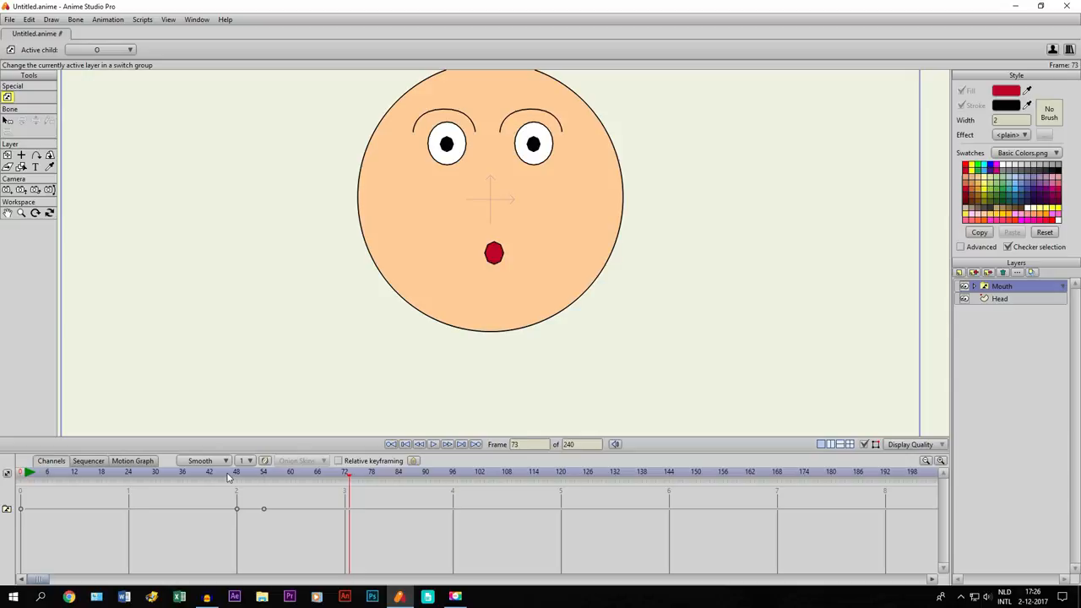
# Step: Scrub between frames 48 and 58 to check the mouth change and select the frame-48 key
pyautogui.click(236, 472)
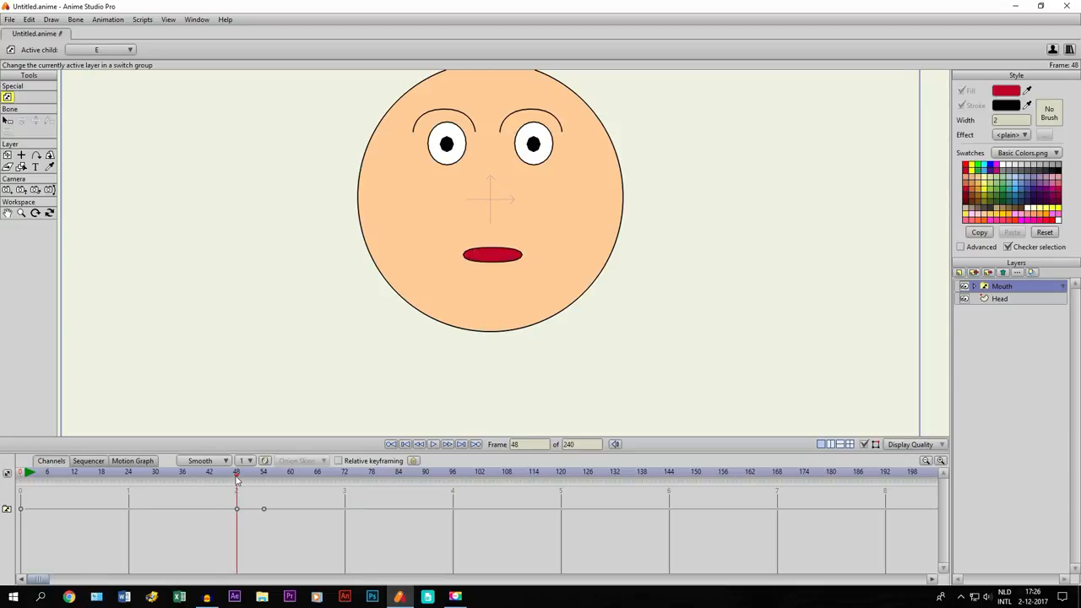
pyautogui.click(283, 473)
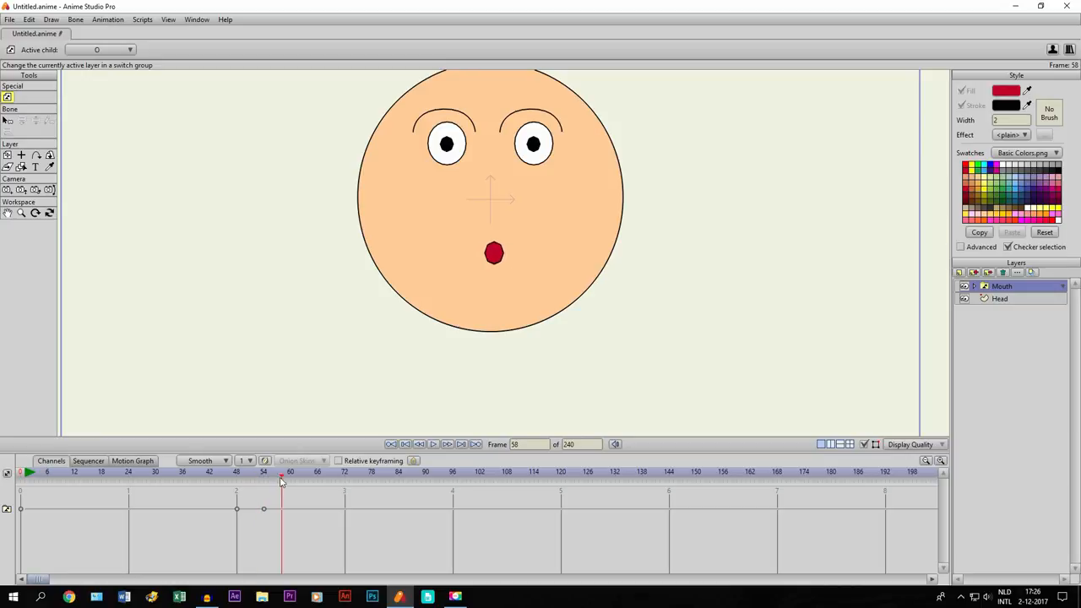
pyautogui.click(264, 472)
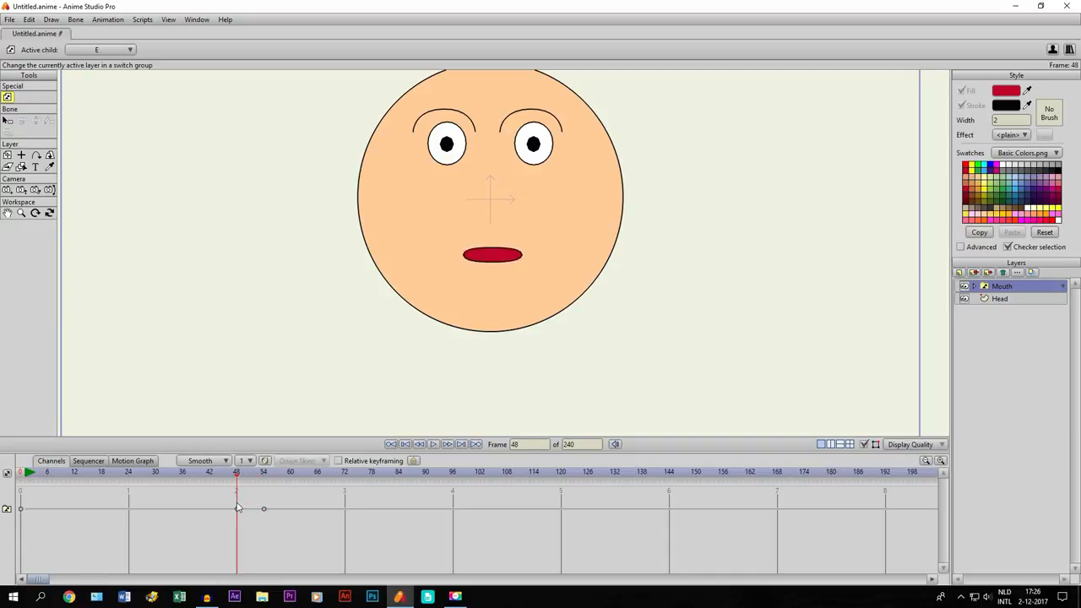
pyautogui.click(7, 212)
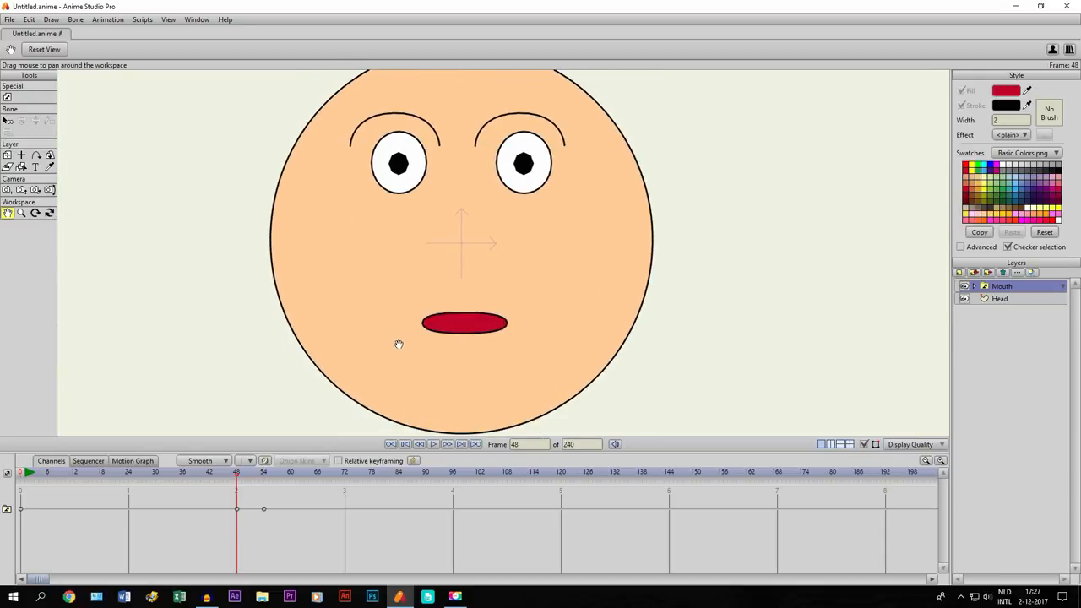
pyautogui.moveTo(444, 317)
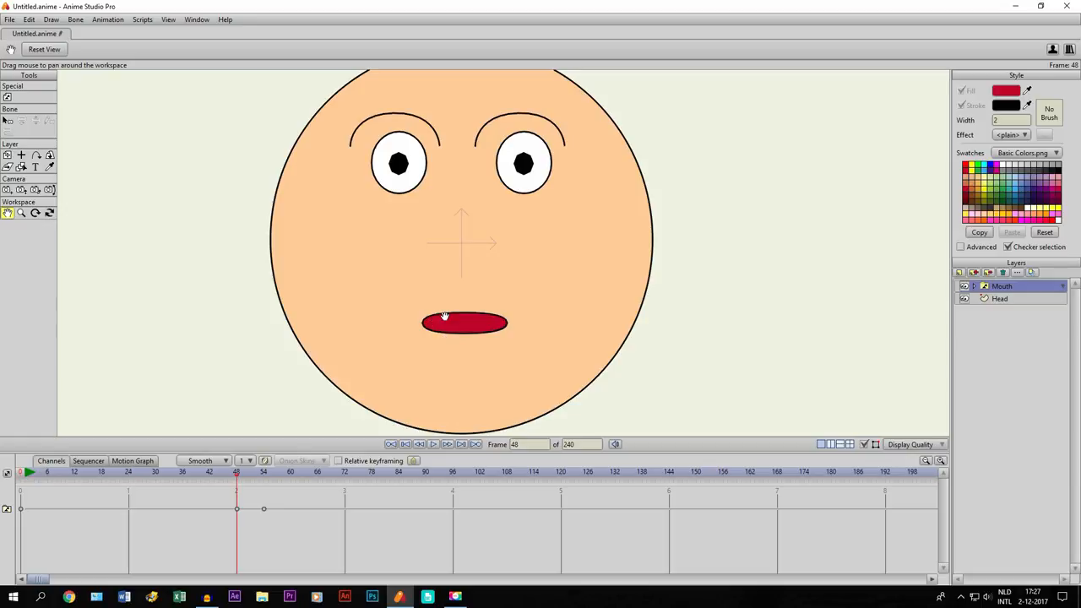
pyautogui.moveTo(449, 389)
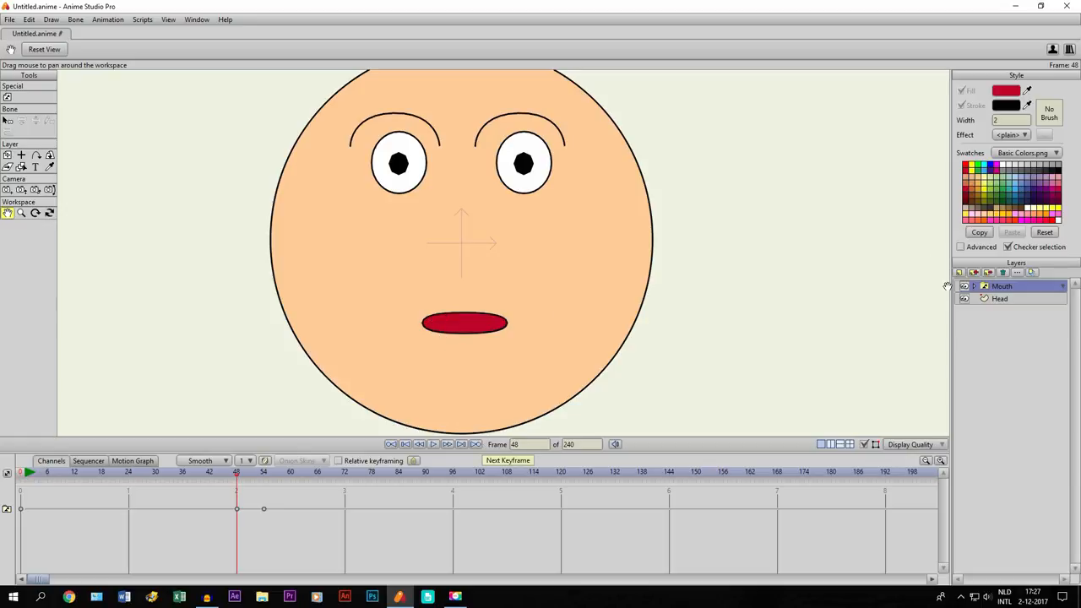
# Step: Expand the Mouth switch layer to reveal its E and O sub-layers
pyautogui.click(983, 285)
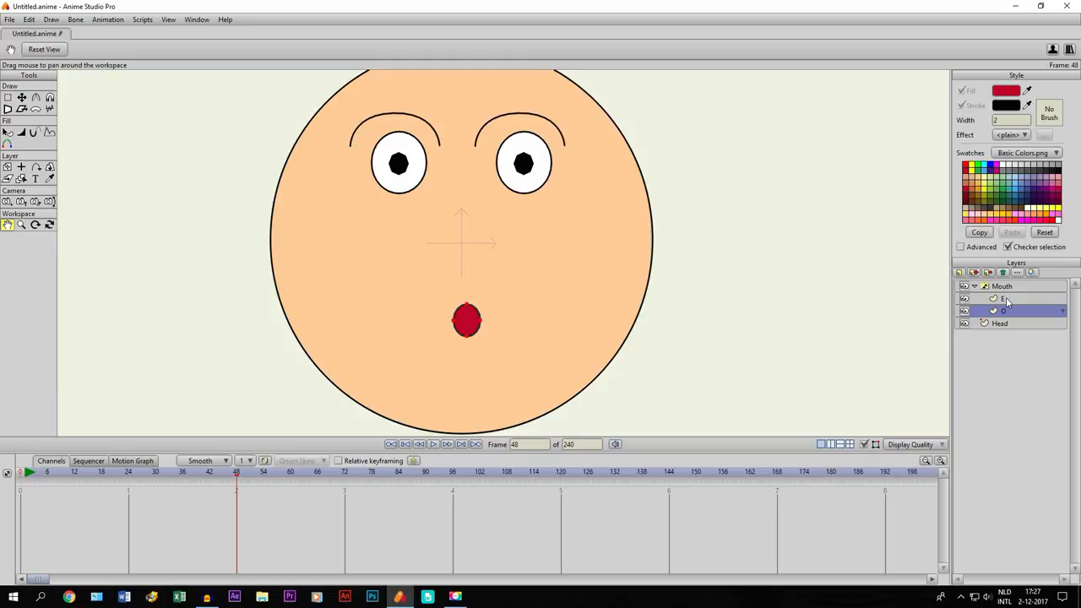
# Step: Compare the E and O mouth sub-layers and leave the wide E mouth active
pyautogui.click(1005, 298)
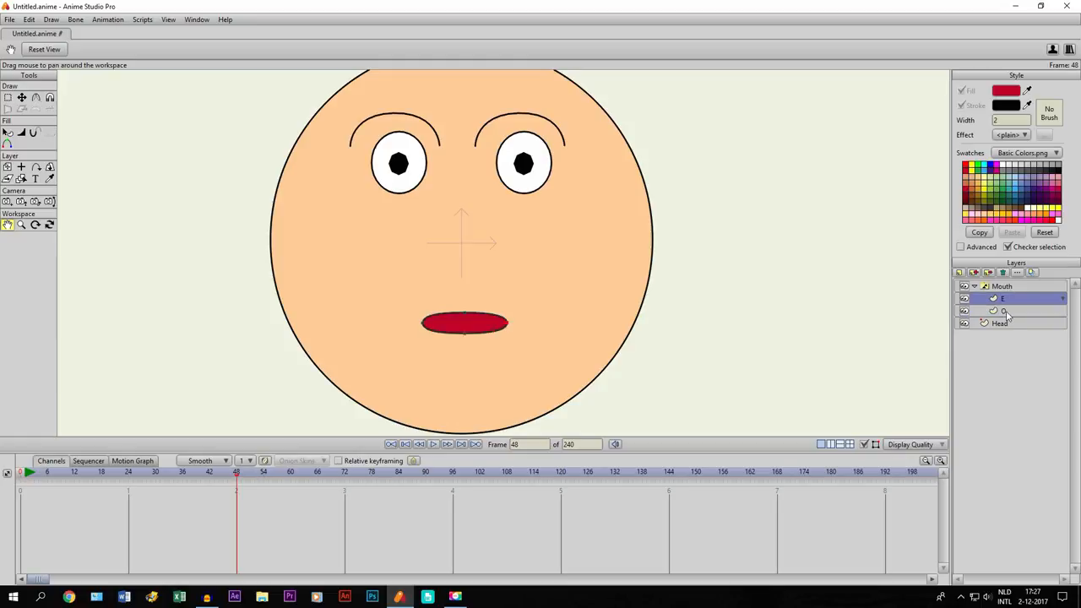
pyautogui.click(1004, 311)
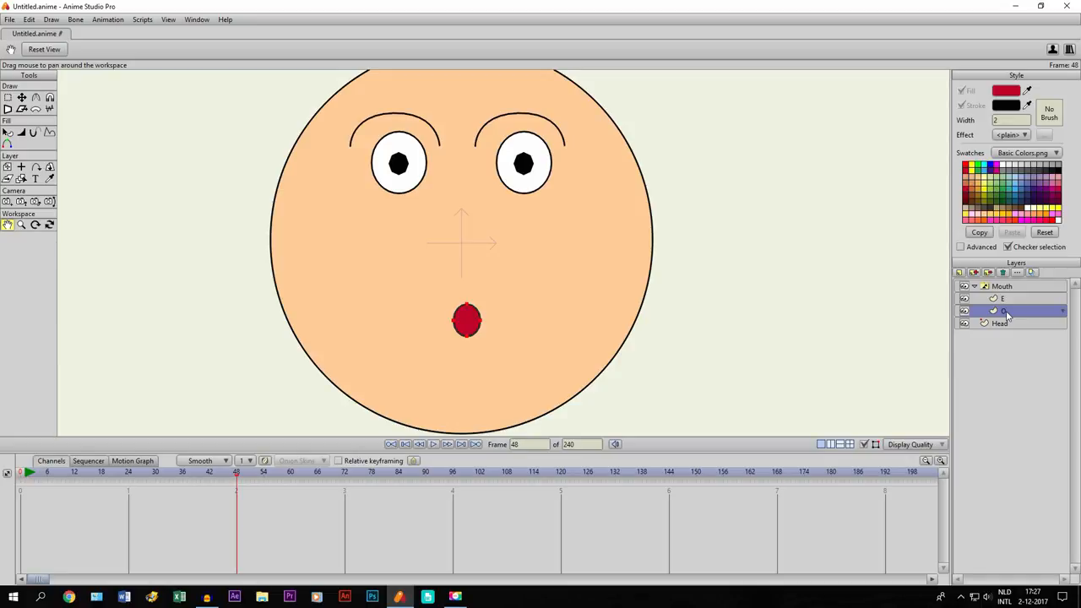
pyautogui.click(1003, 298)
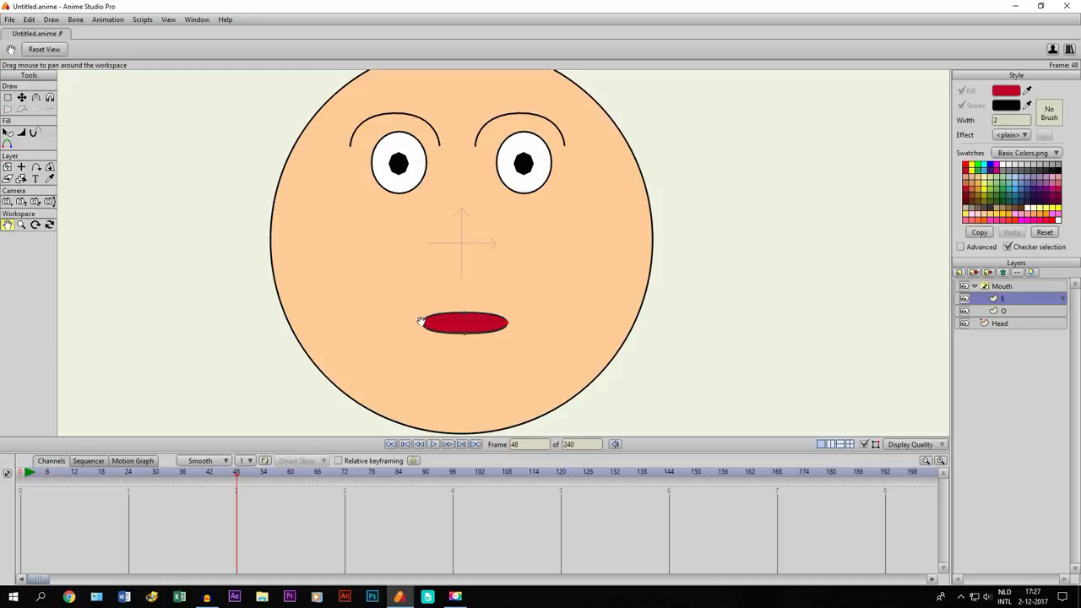
pyautogui.moveTo(414, 308)
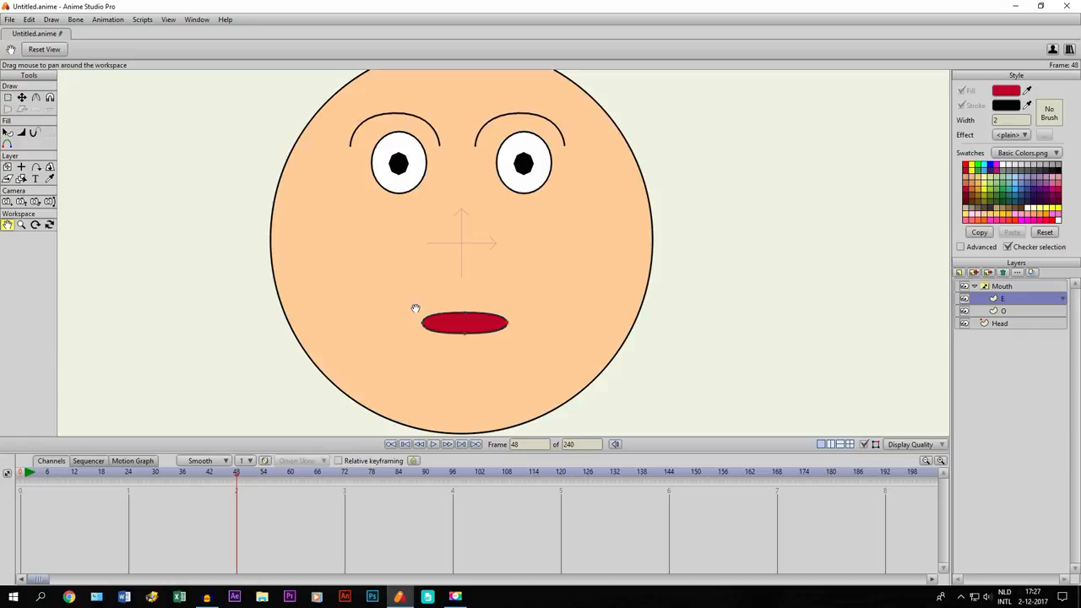
pyautogui.moveTo(402, 321)
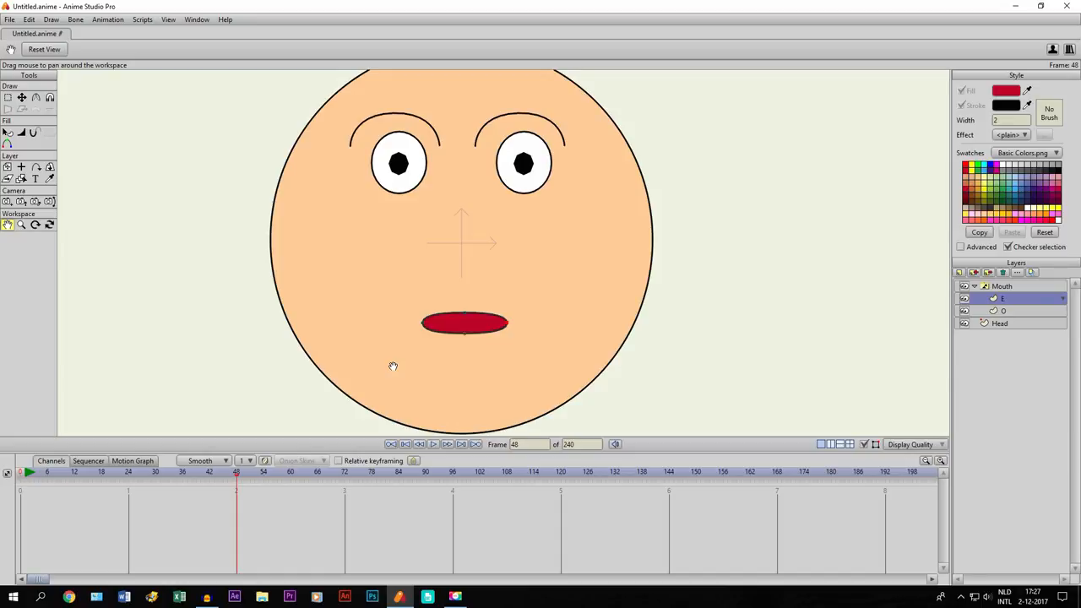
pyautogui.moveTo(413, 327)
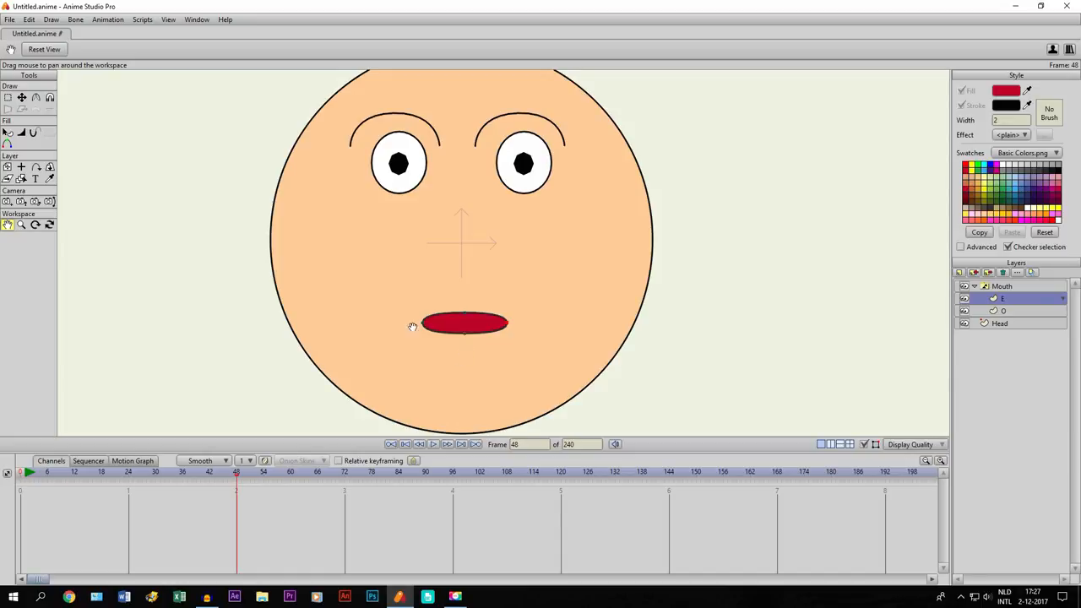